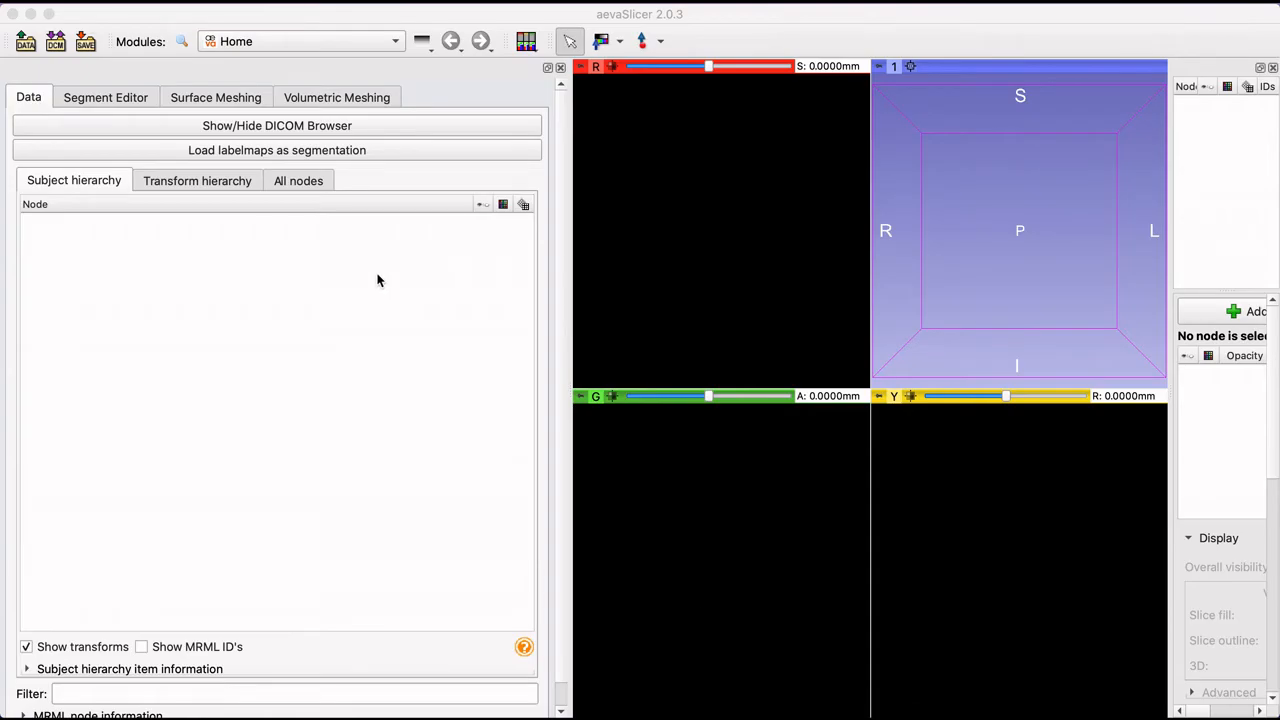
mouse_move(170, 8)
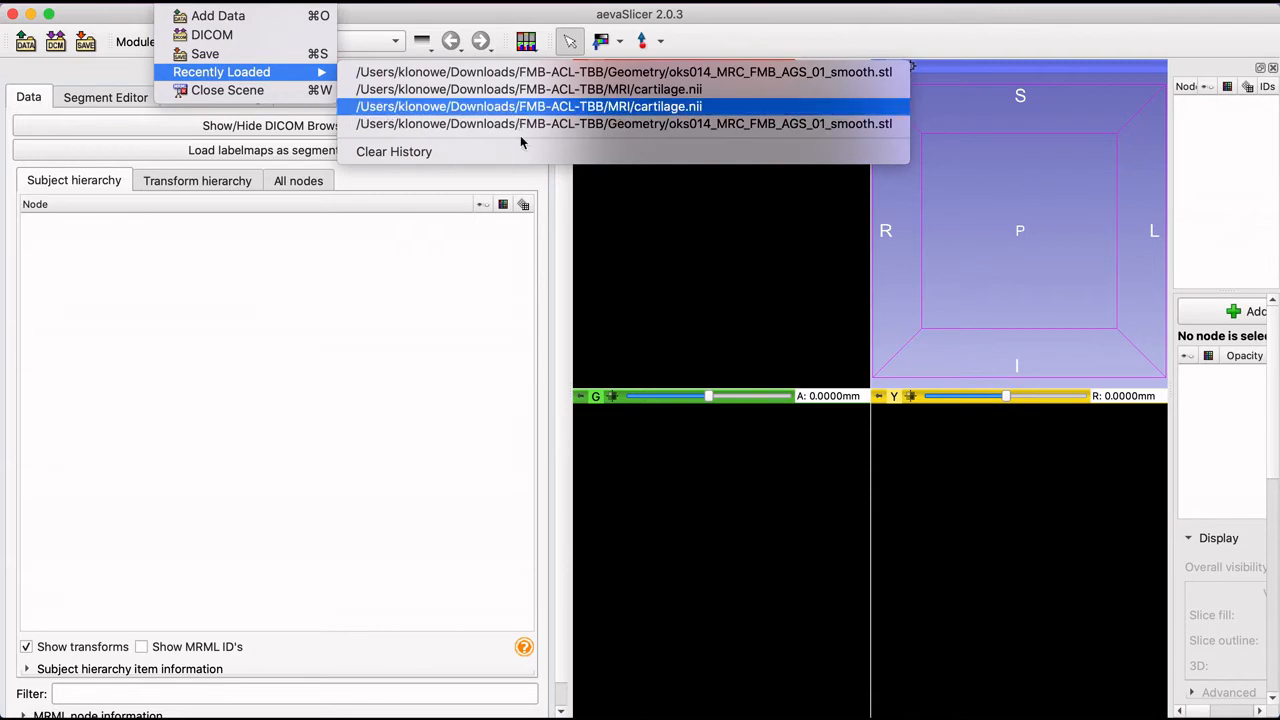
- Load cartilage.nii and the smoothed femur .stl from Recently Loaded, confirming its property type
click(528, 106)
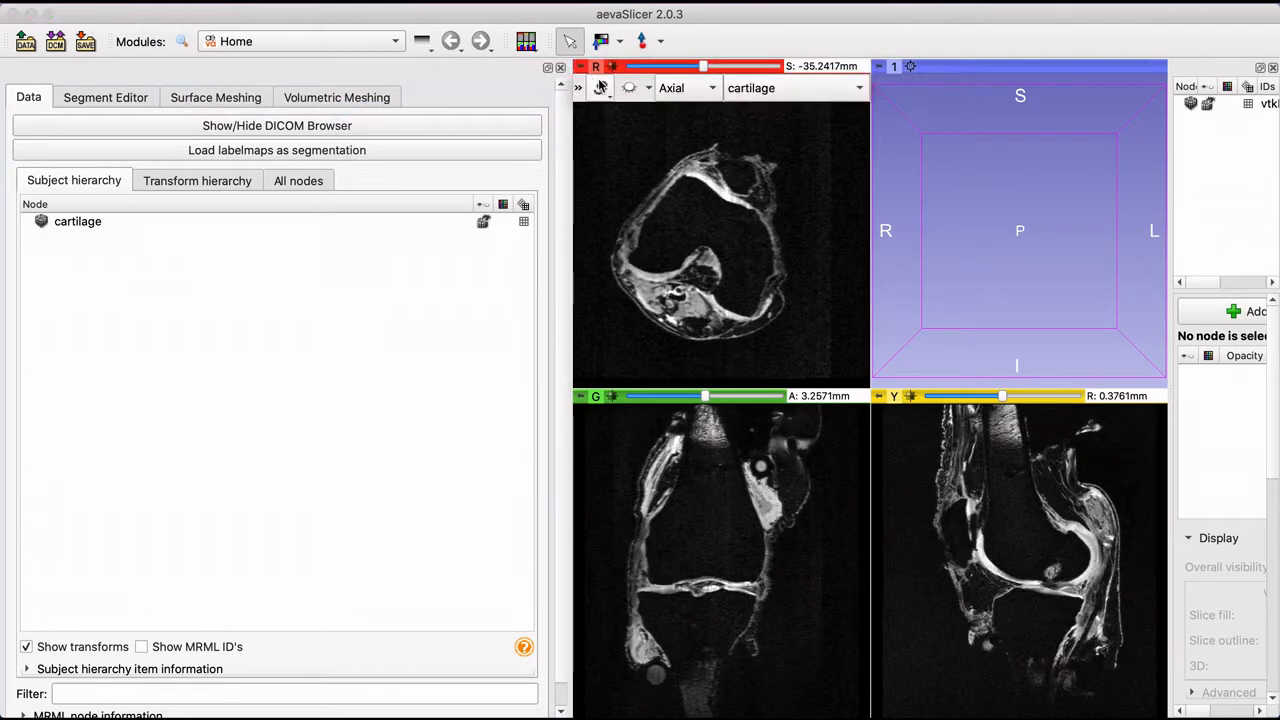
click(24, 8)
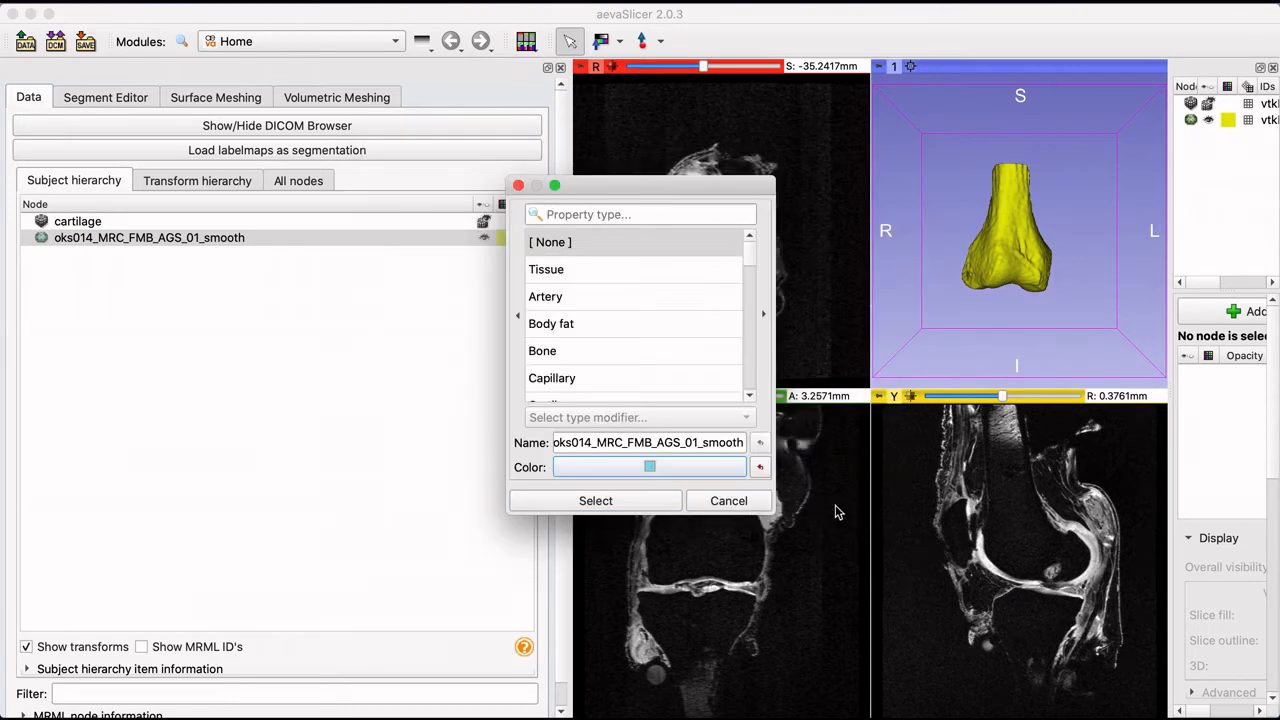
click(596, 500)
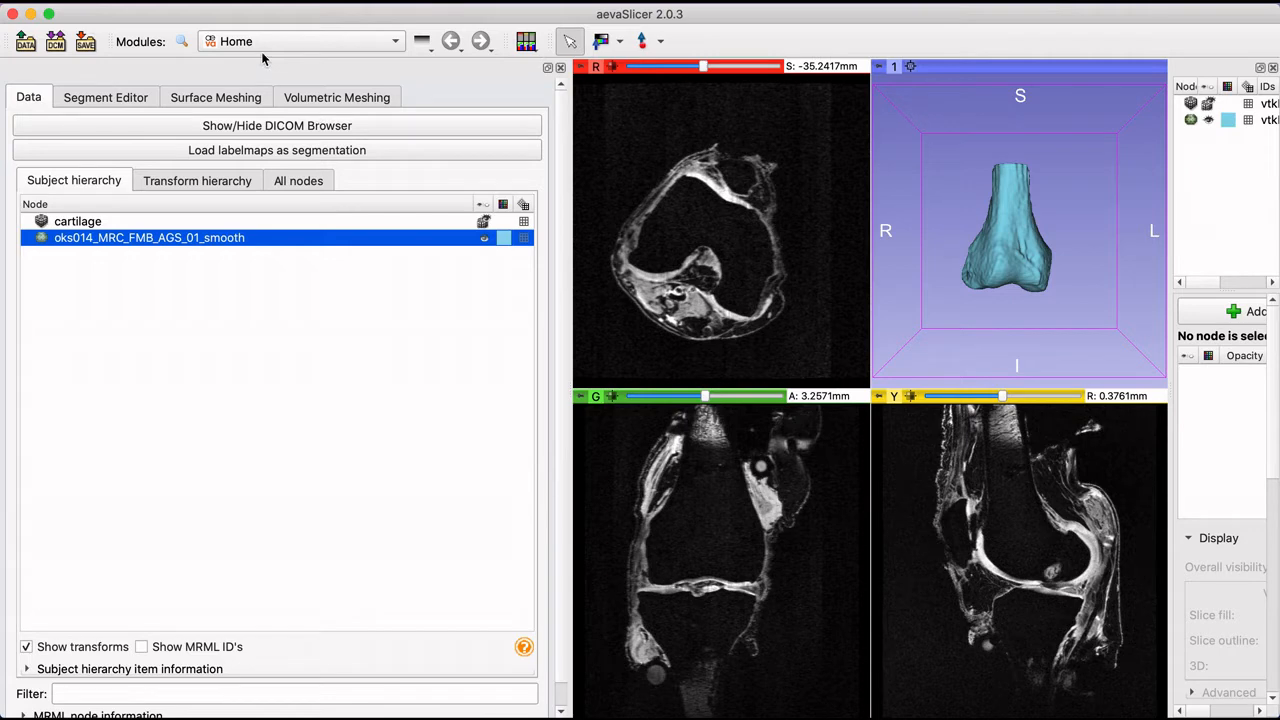
- Switch to the Screen Capture module under Utilities
click(300, 40)
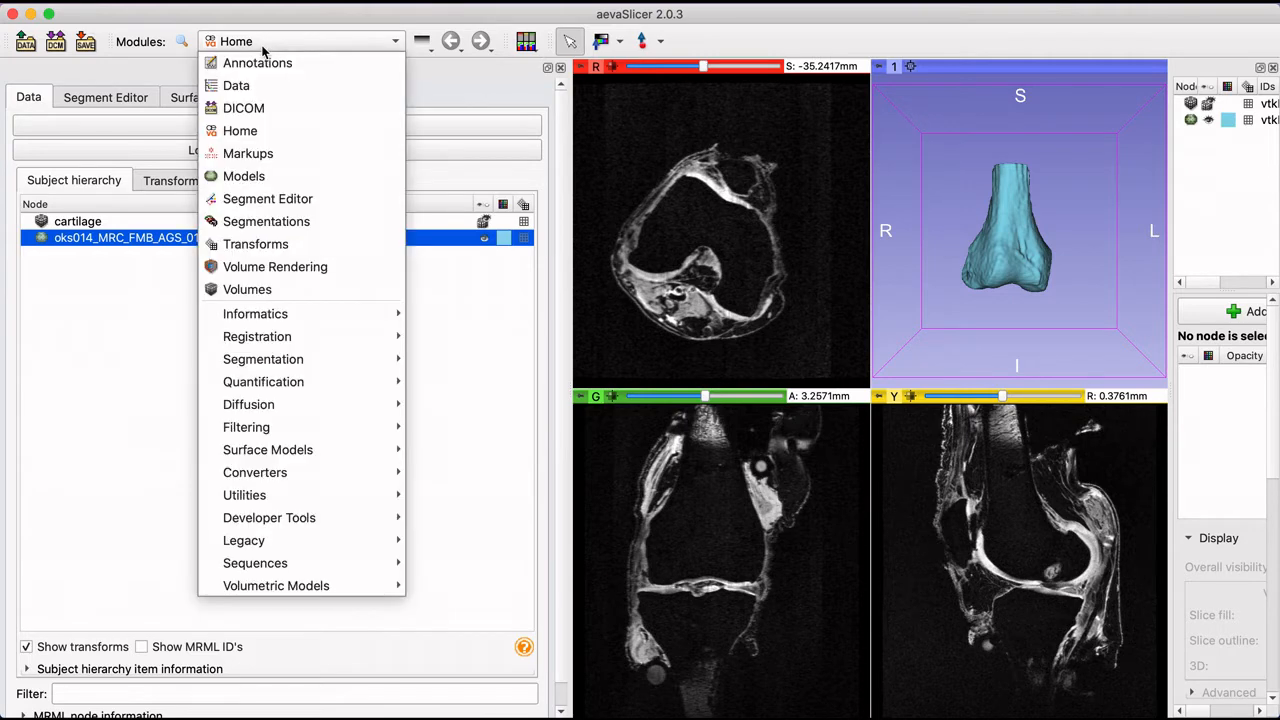
mouse_move(268, 516)
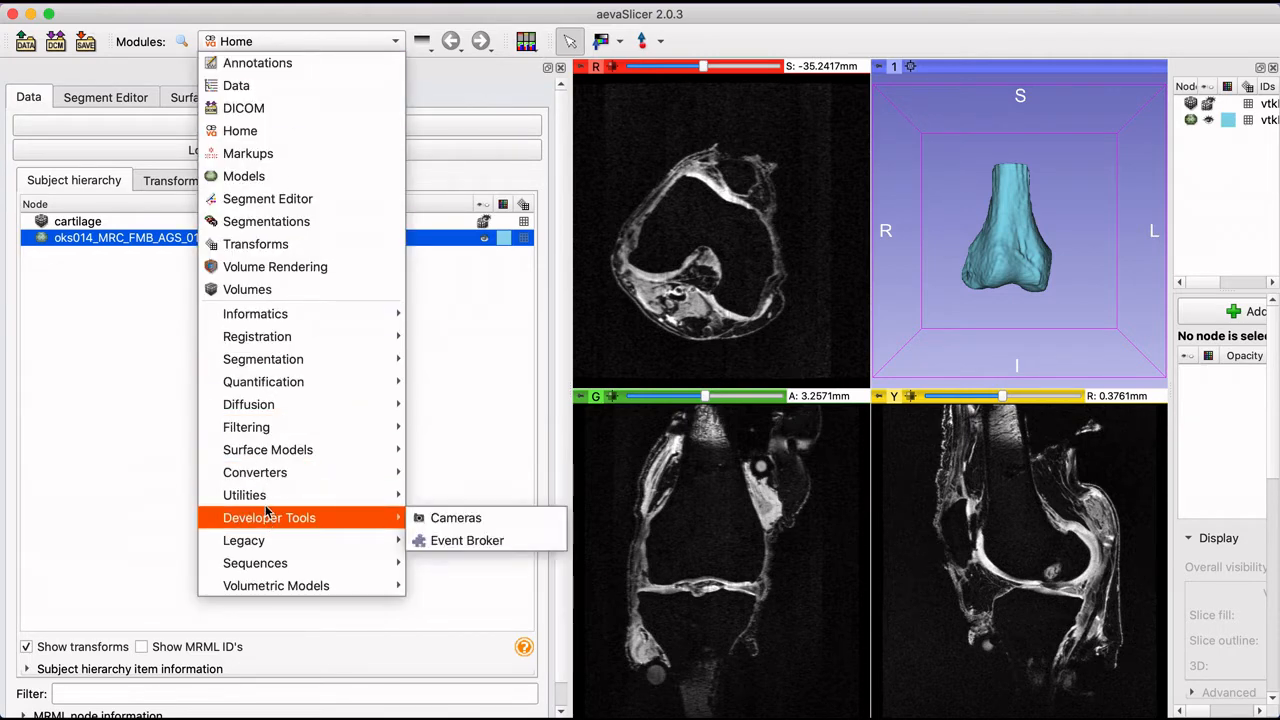
mouse_move(244, 496)
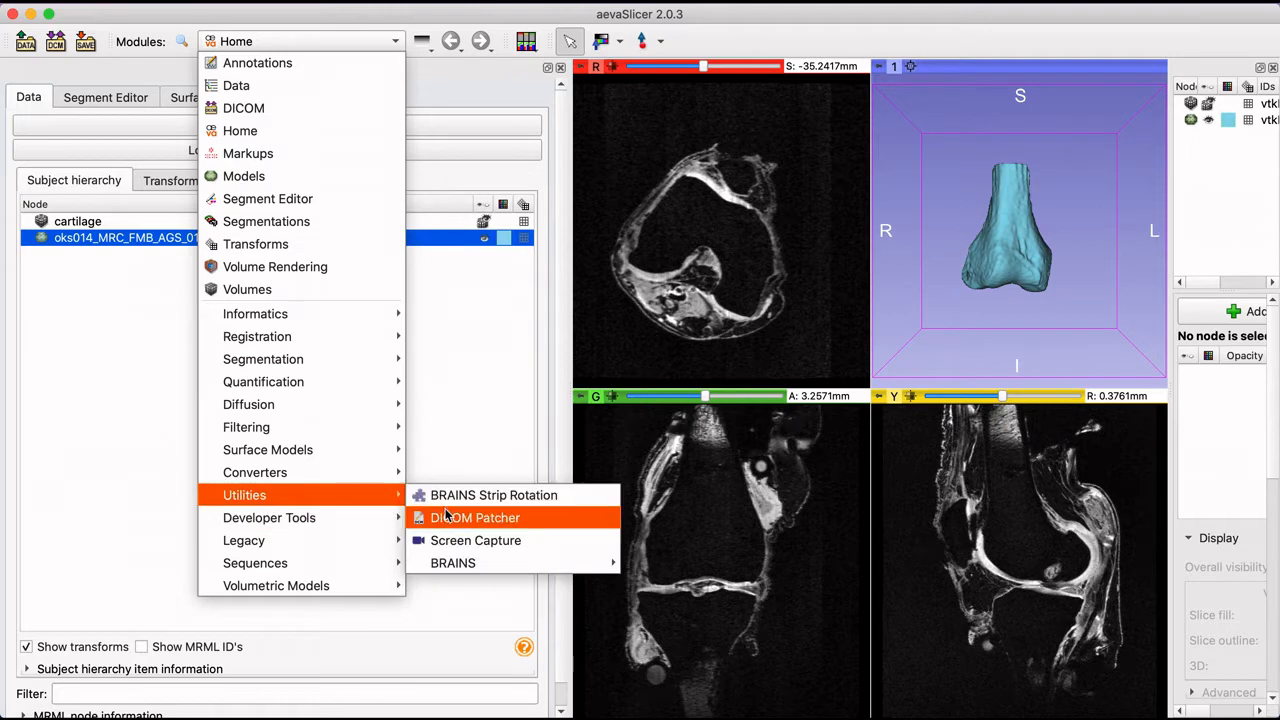
click(476, 540)
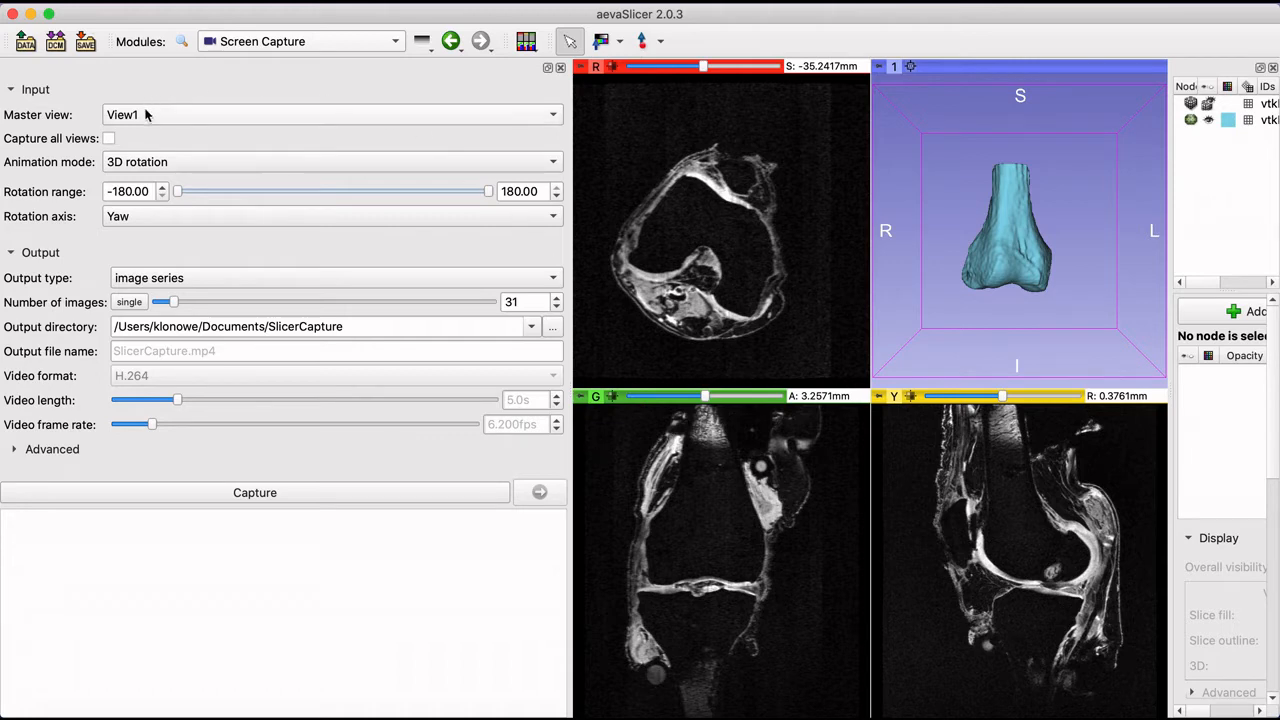
click(330, 114)
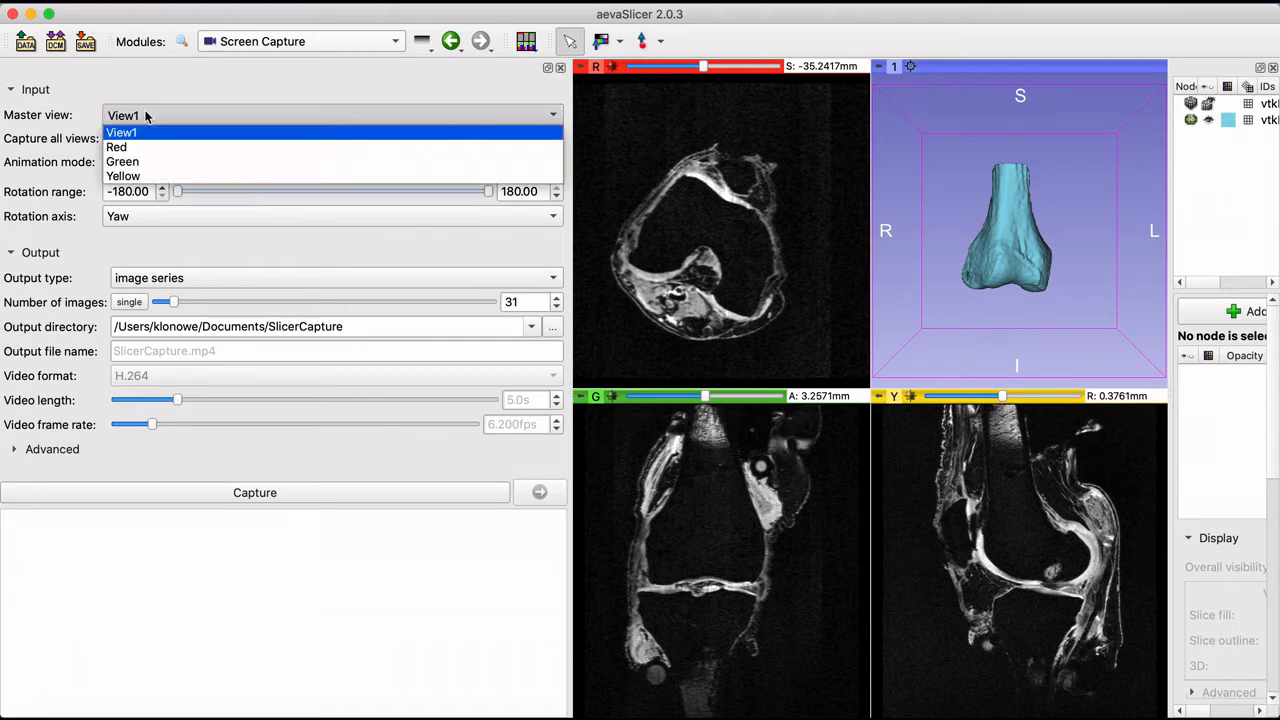
mouse_move(332, 160)
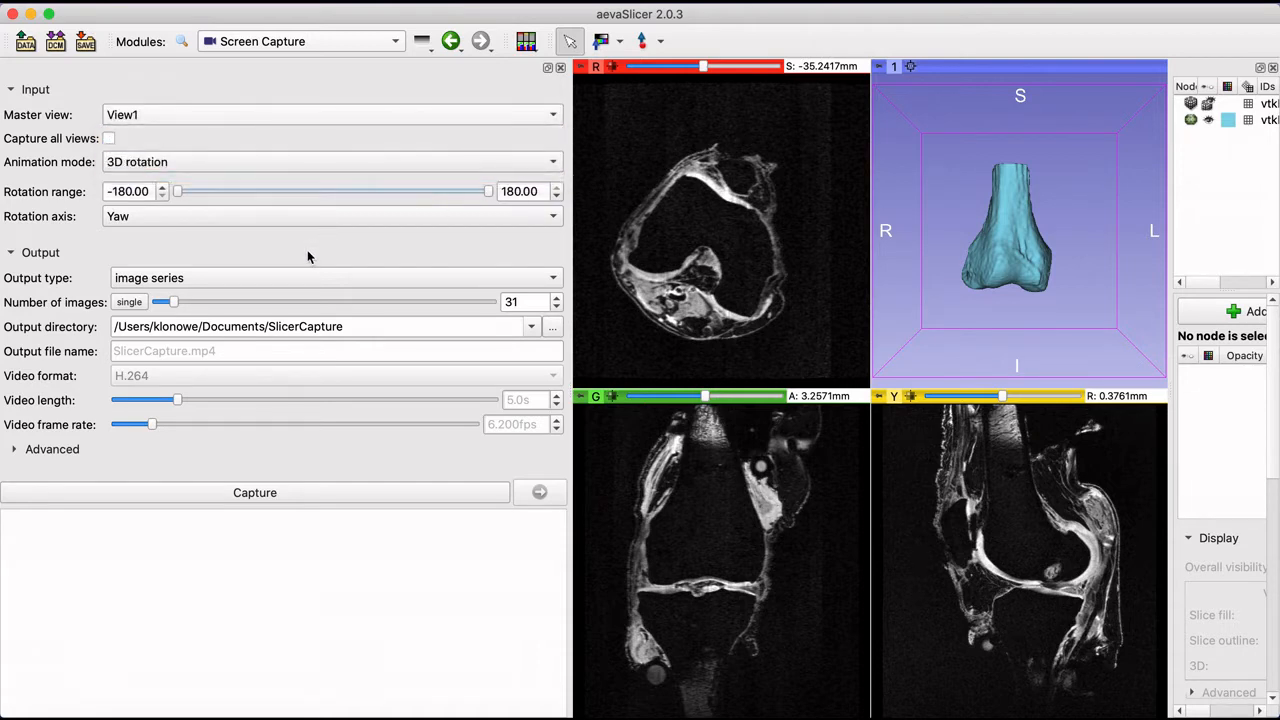
click(108, 138)
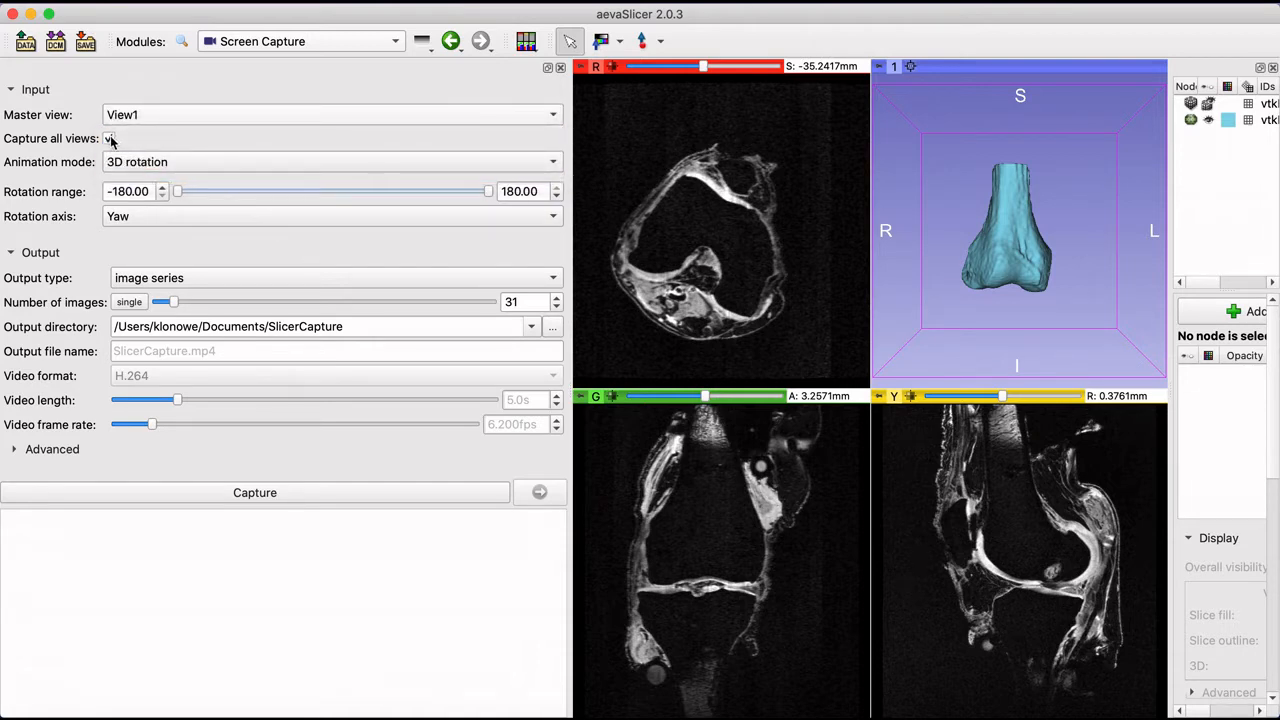
click(552, 162)
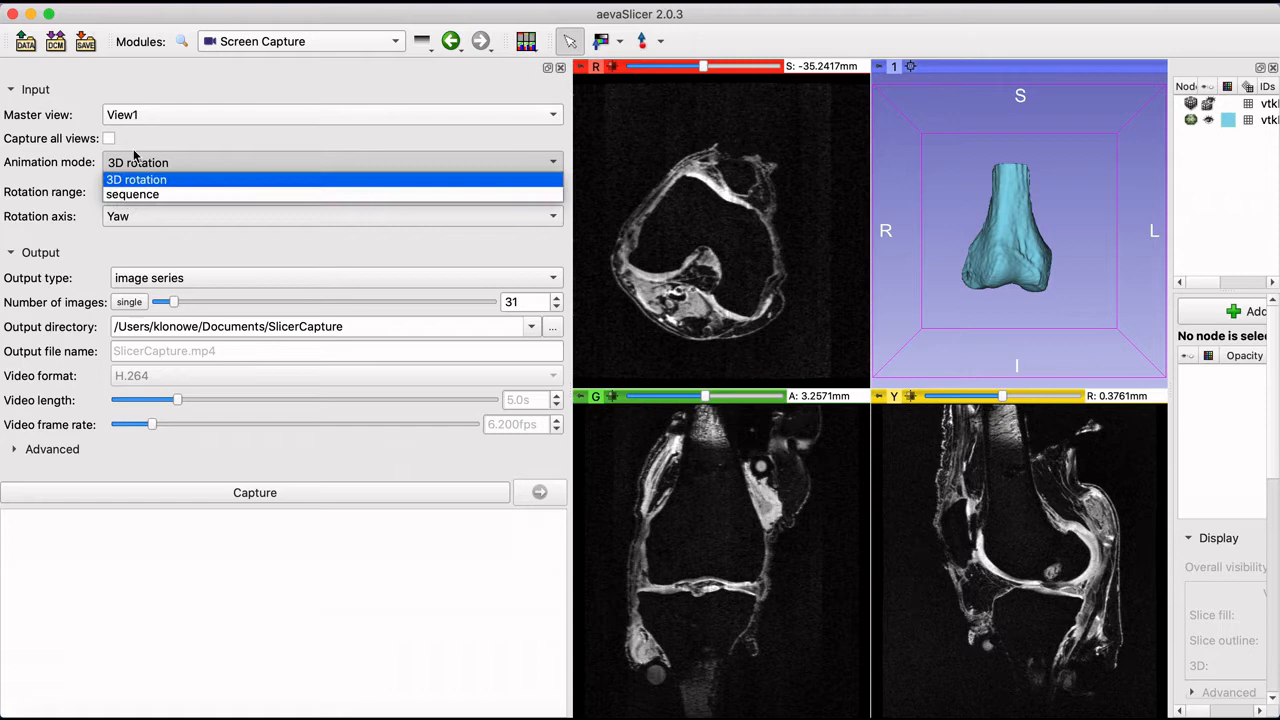
click(136, 180)
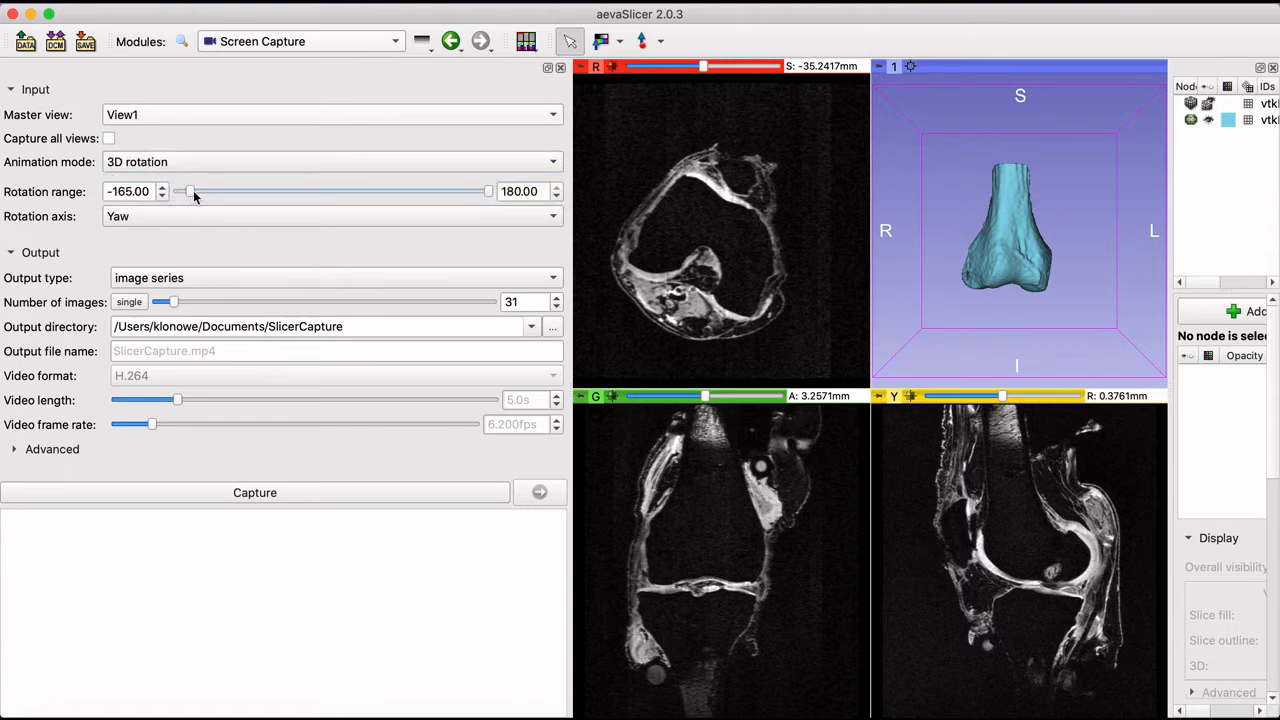
click(330, 216)
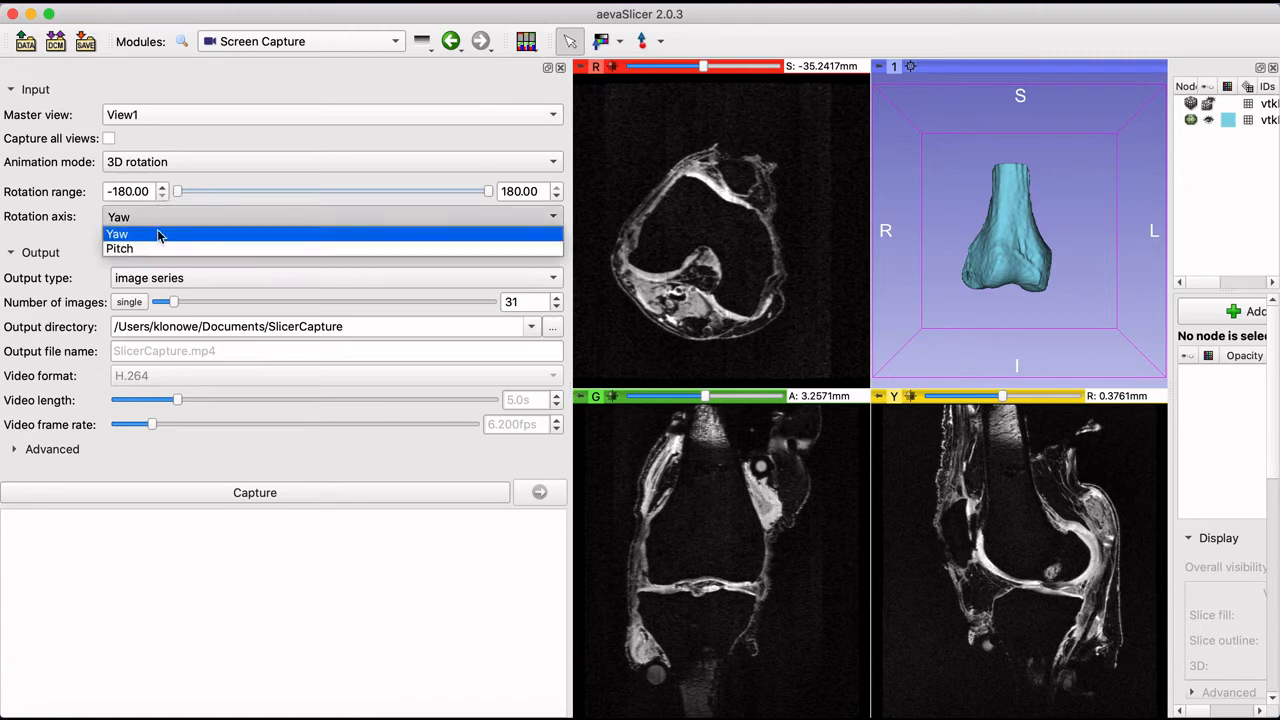
click(120, 248)
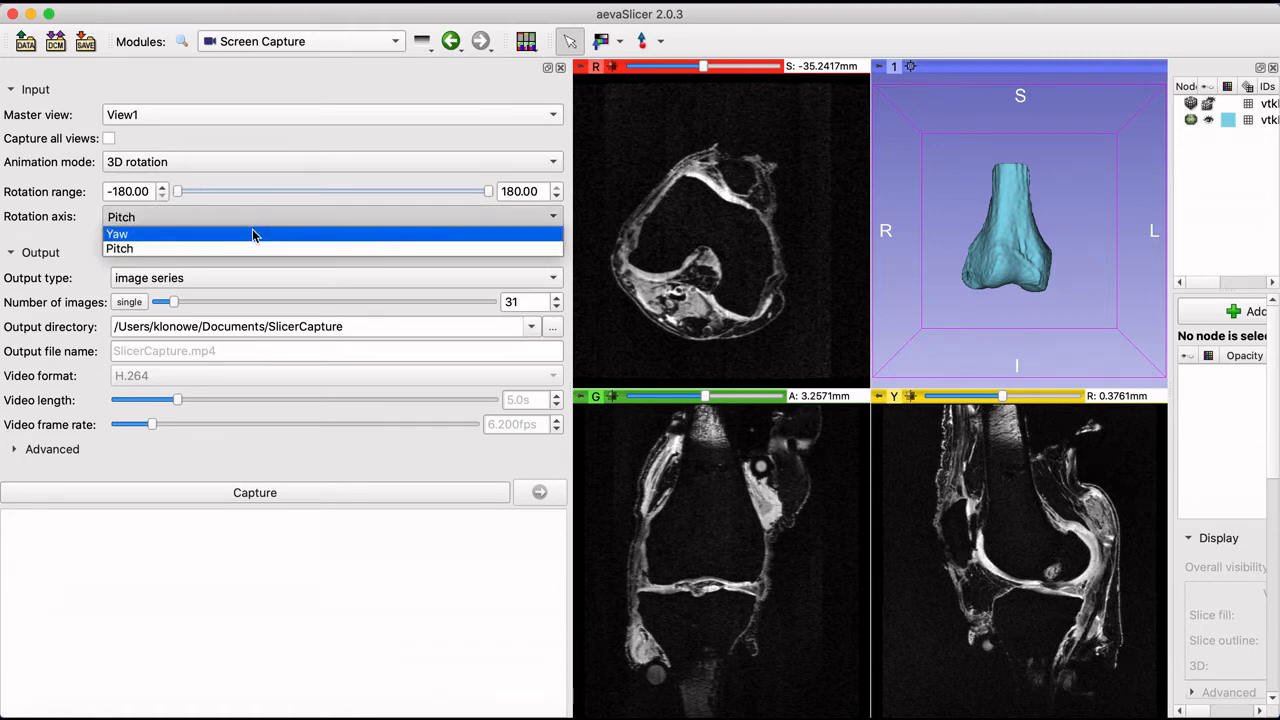
click(116, 232)
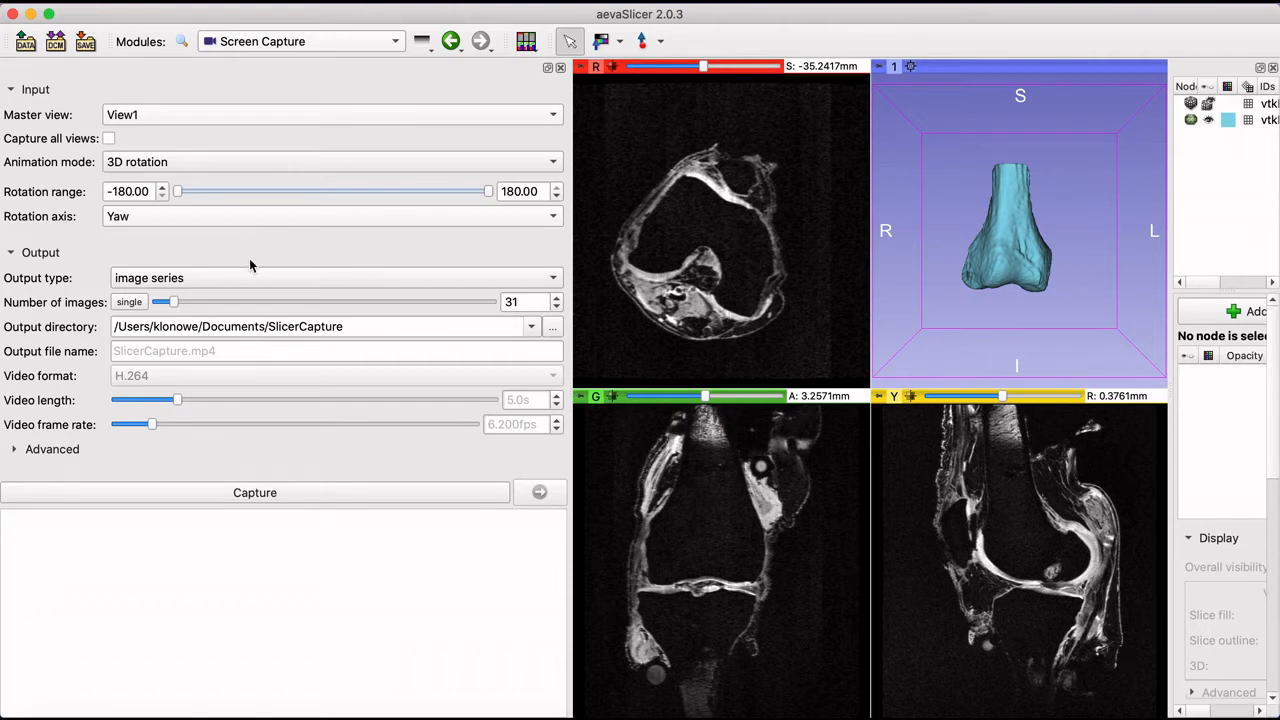
click(336, 278)
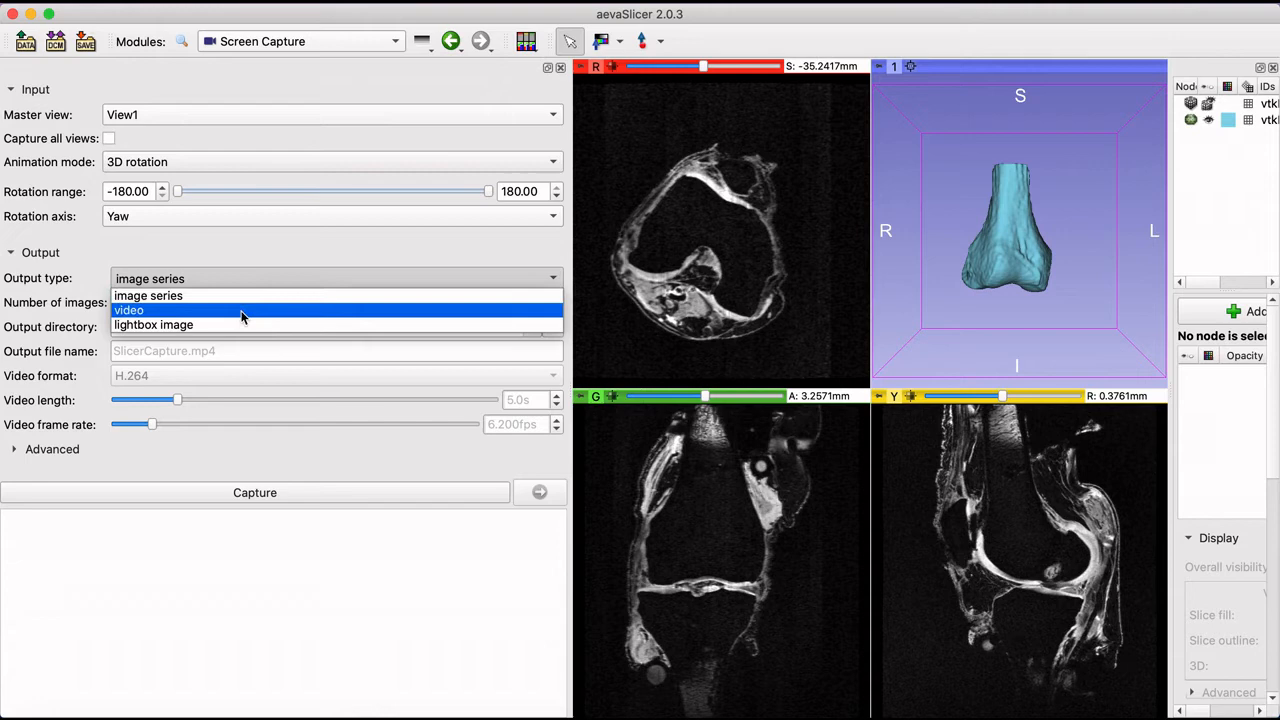
- Keep image series output and raise Number of images to 50
click(148, 296)
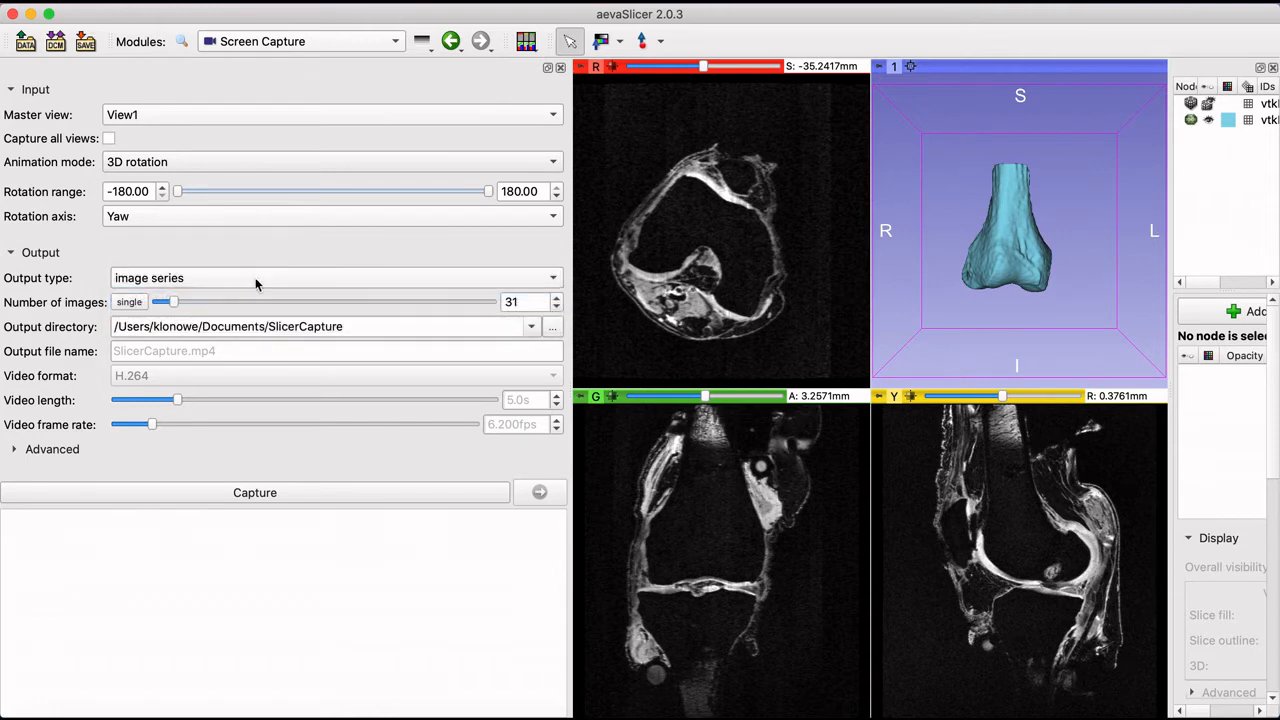
drag(164, 302, 180, 302)
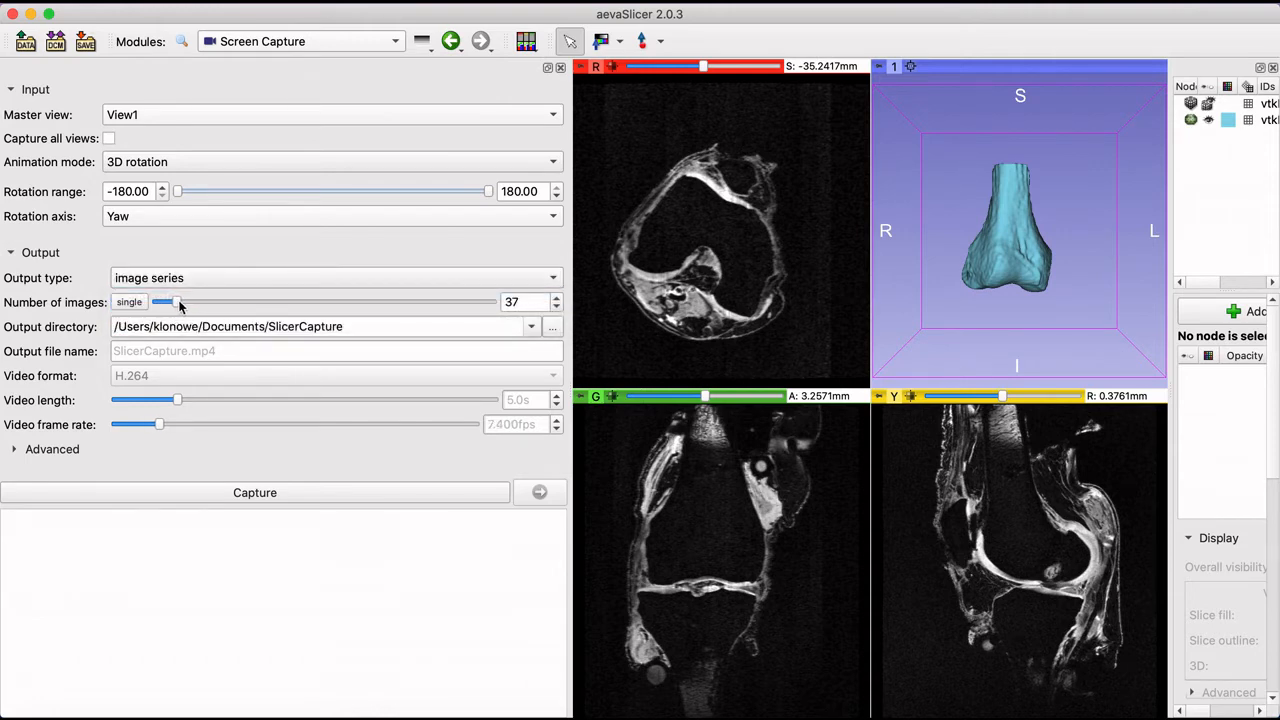
drag(164, 302, 184, 302)
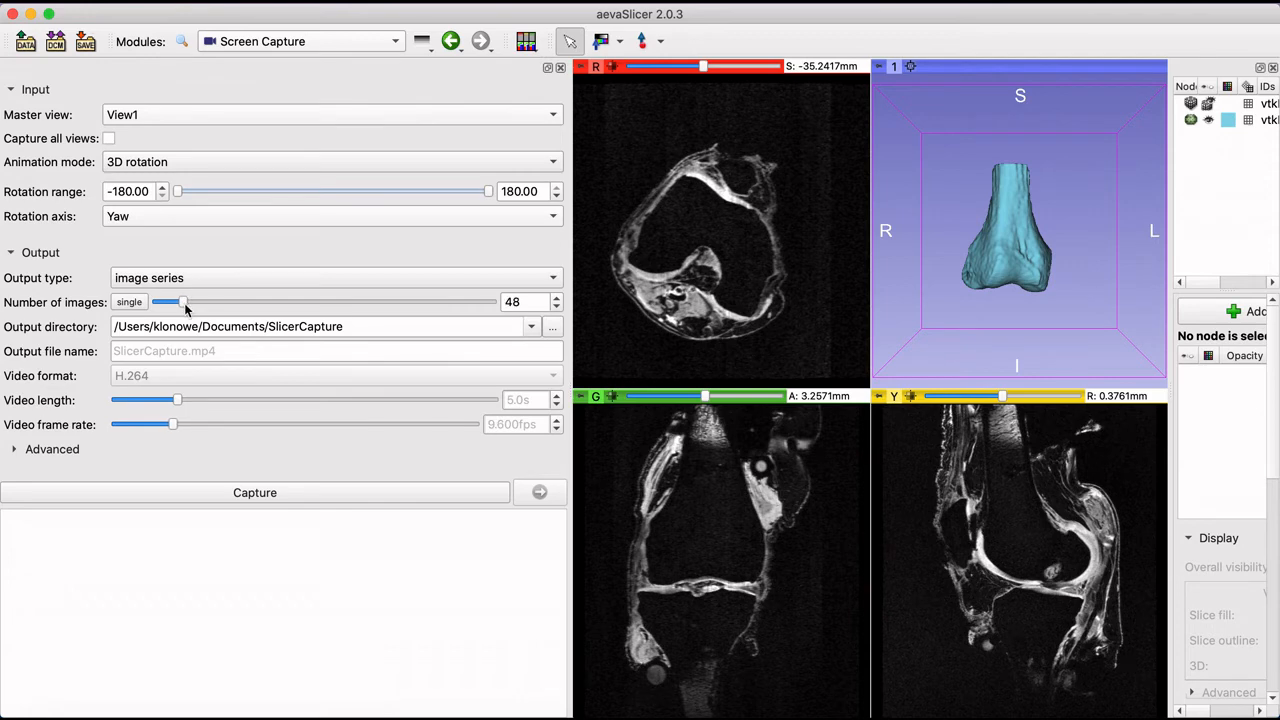
drag(176, 300, 184, 300)
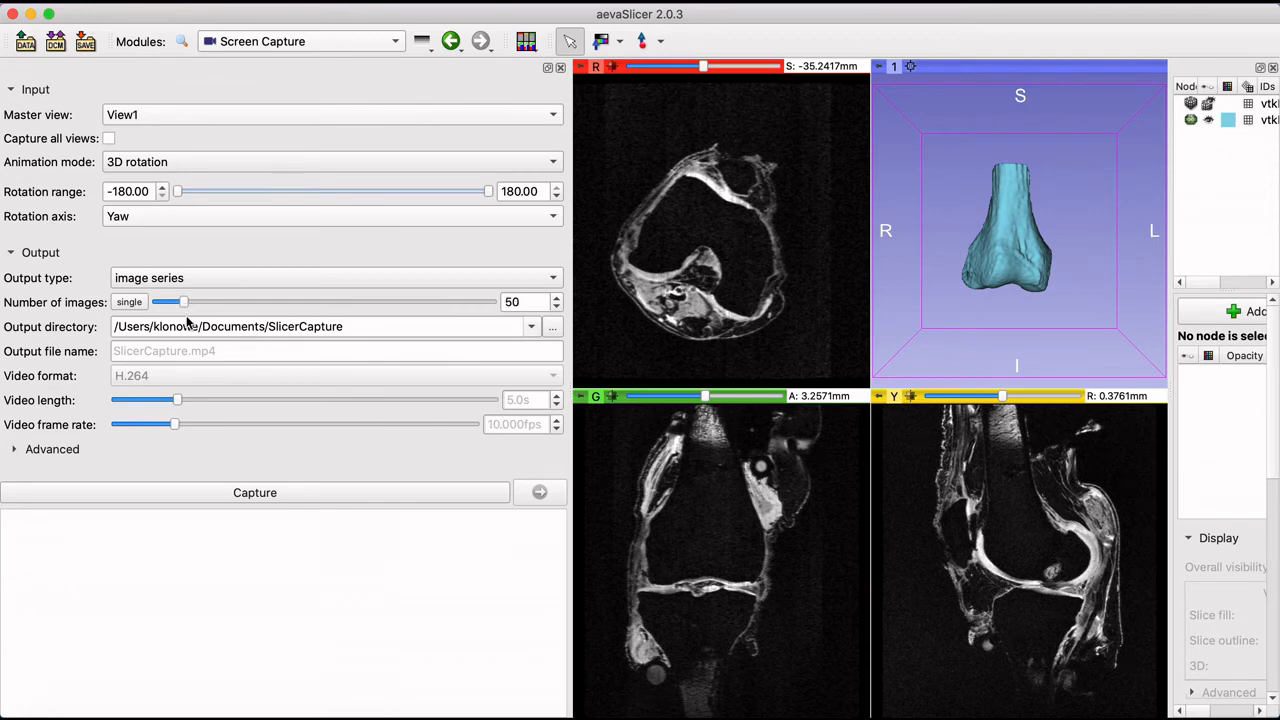
- In Advanced options leave Forward-backward off and set output to video, MPEG-4 (high-quality)
click(52, 448)
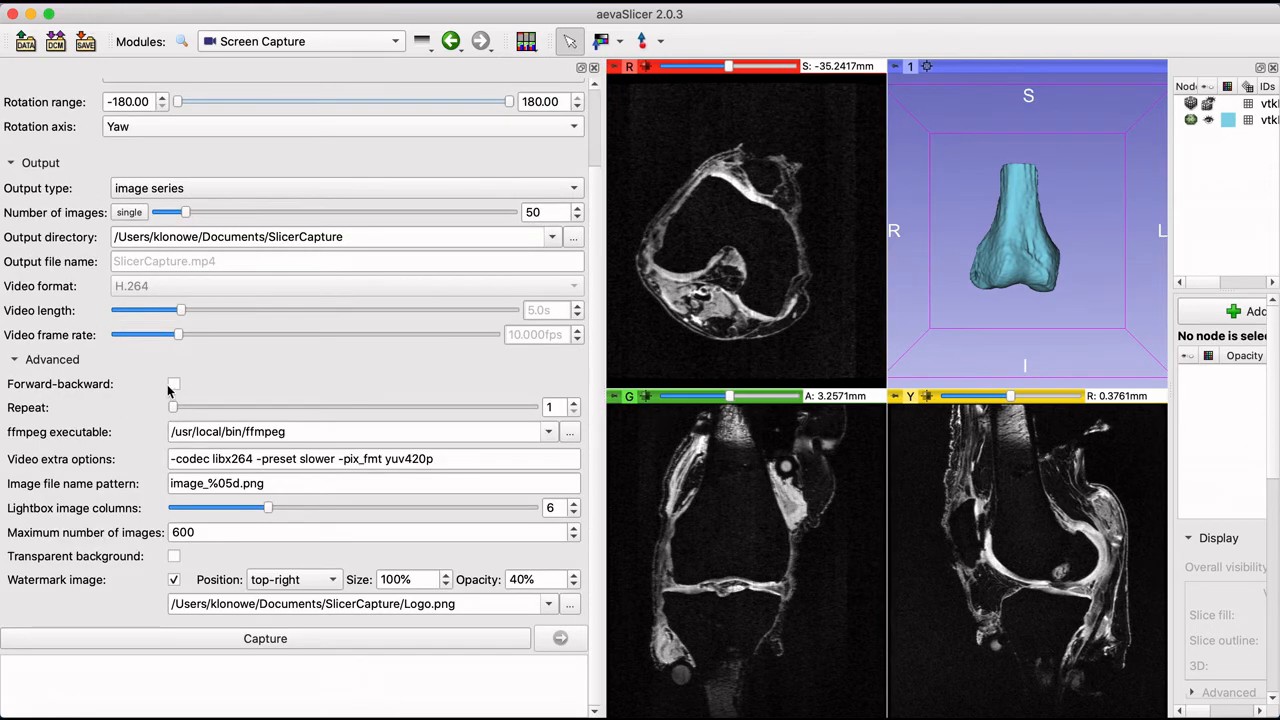
mouse_move(174, 384)
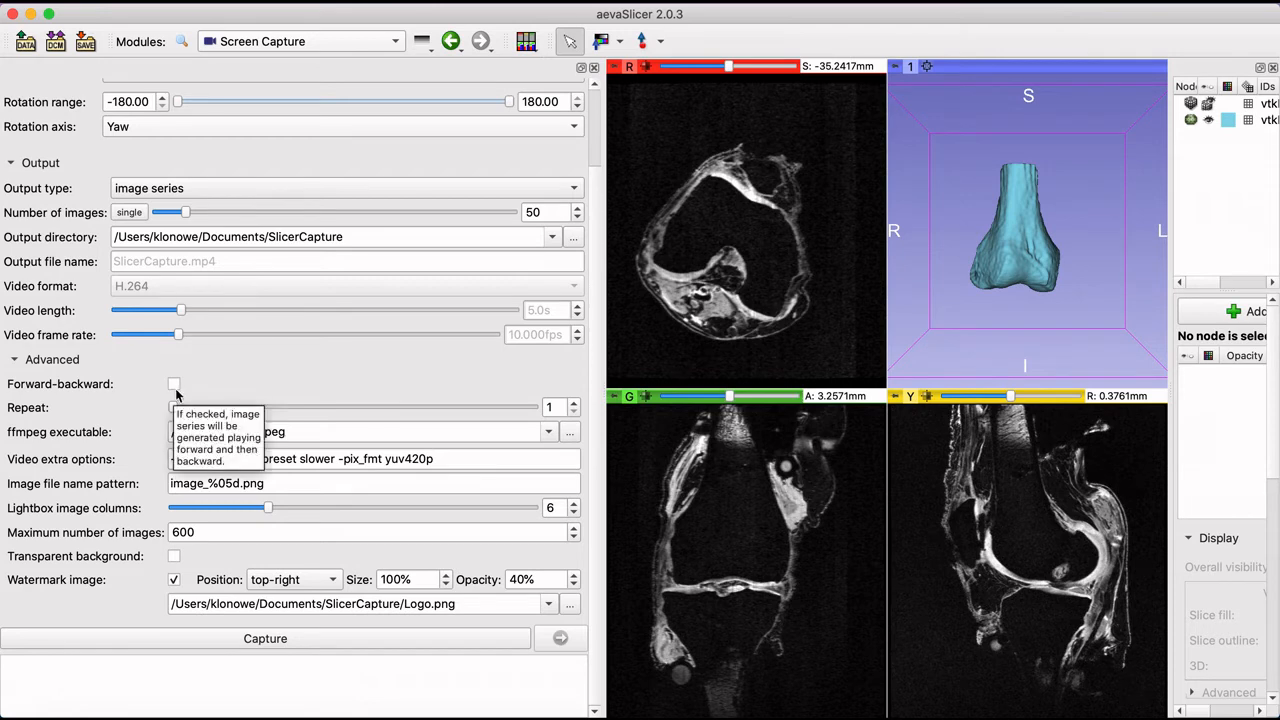
click(174, 384)
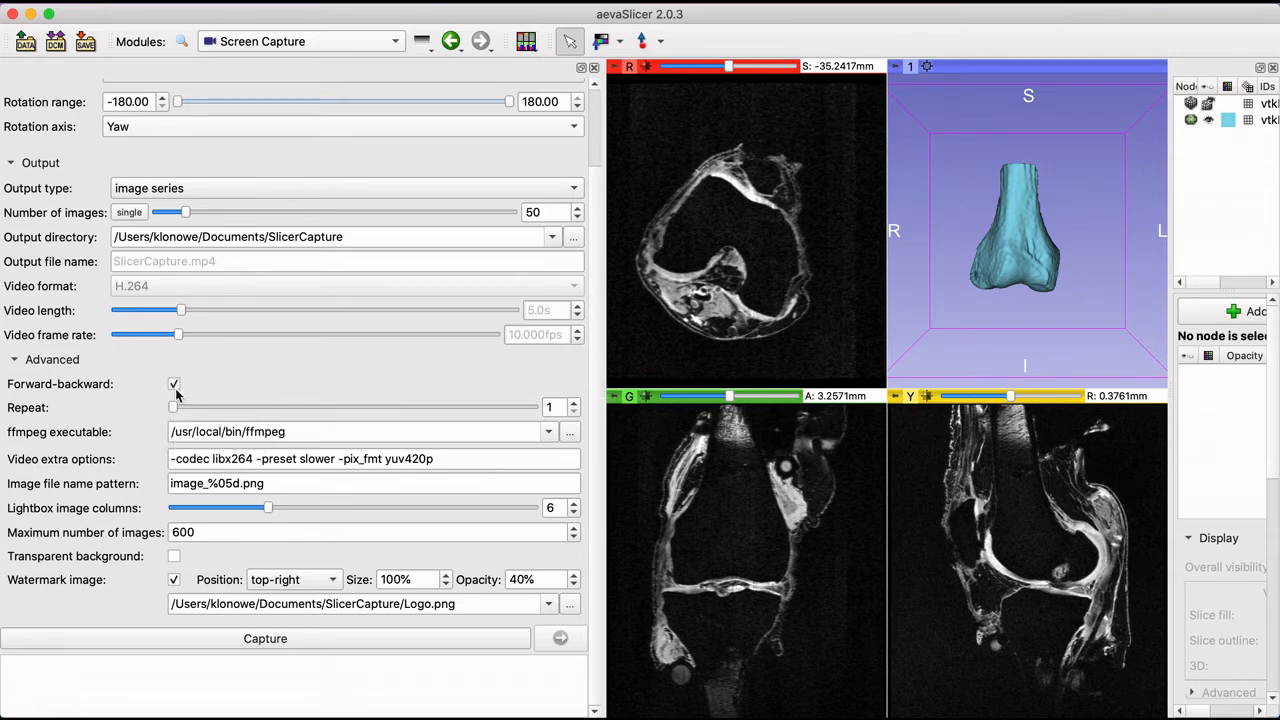
click(174, 384)
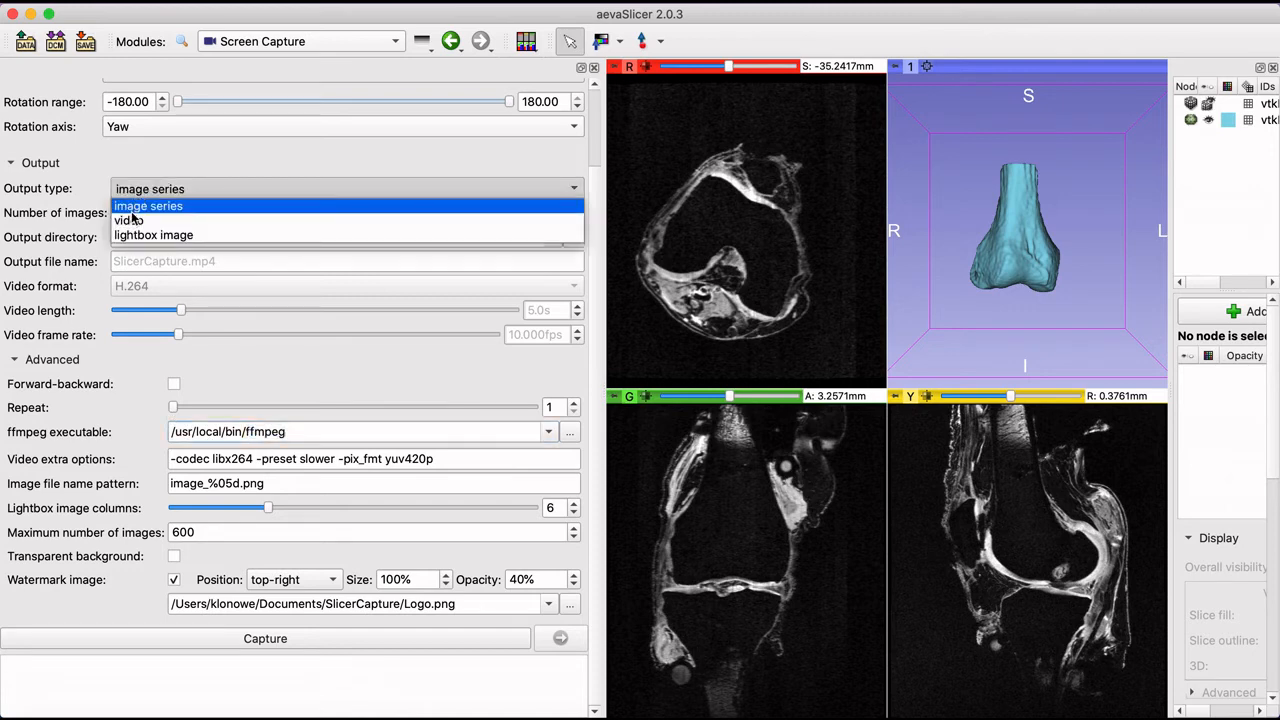
click(128, 220)
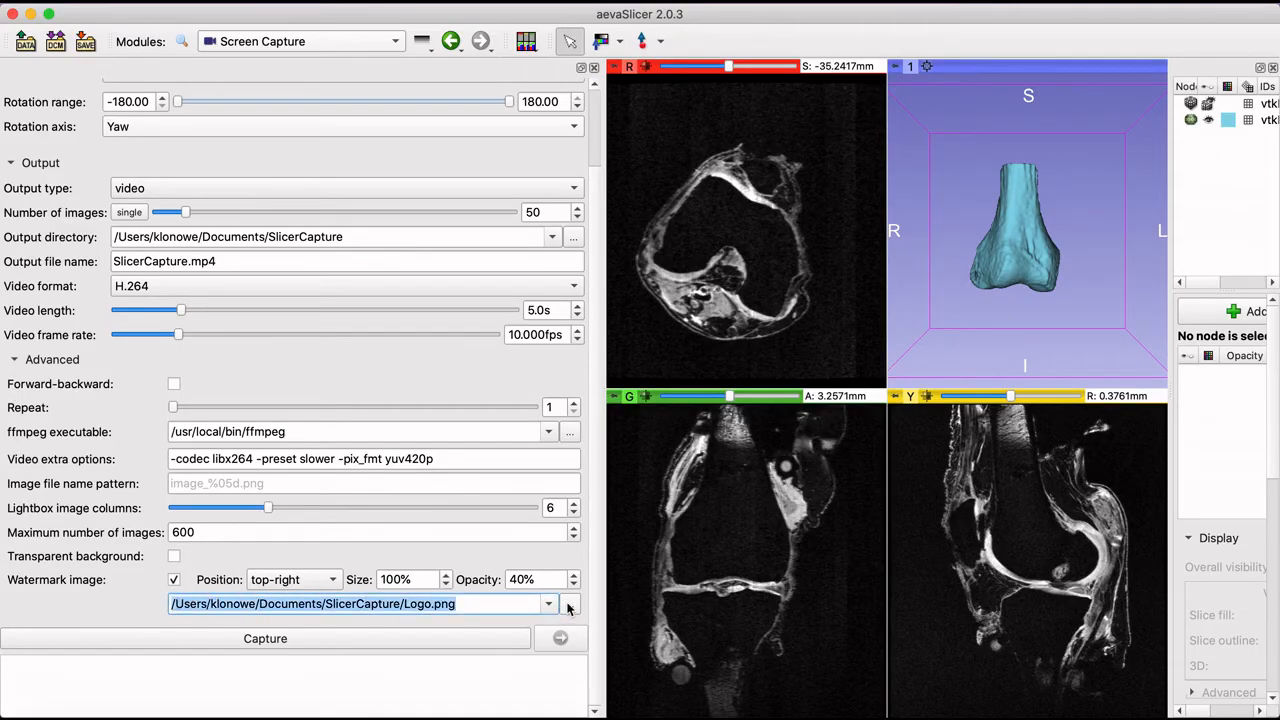
click(570, 604)
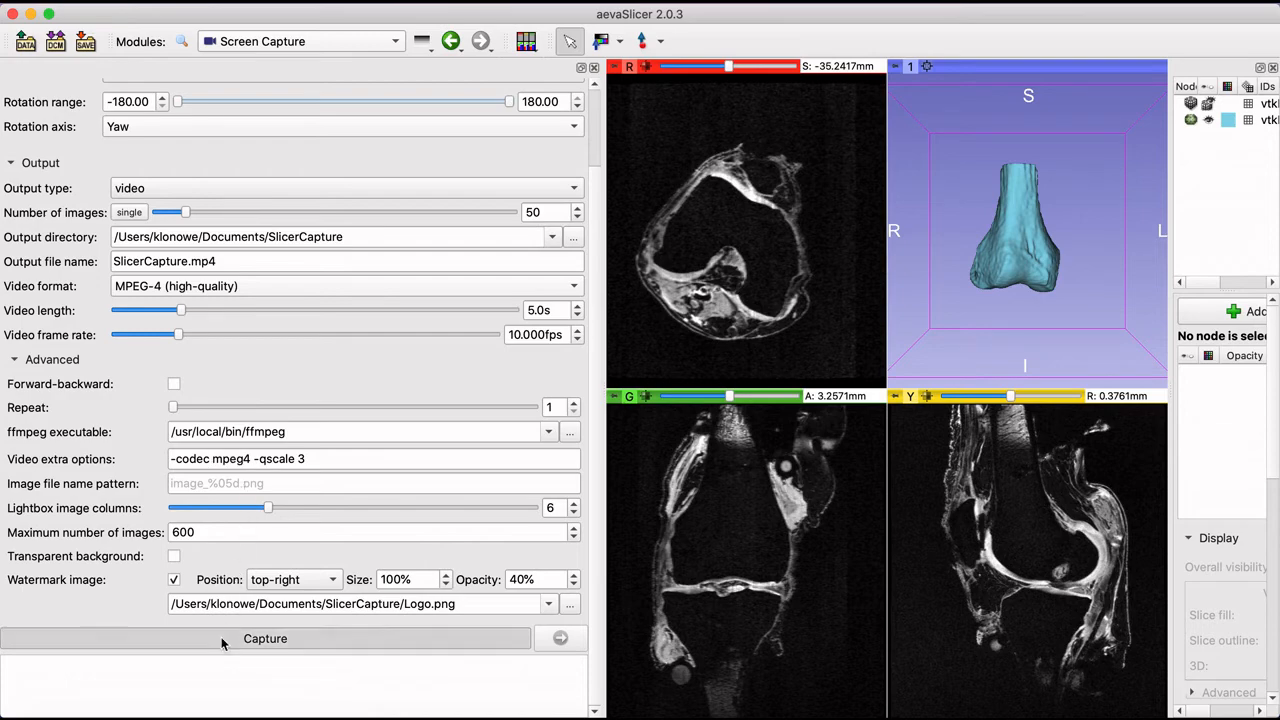
- Capture SlicerCapture.mp4, play the rotating femur in QuickTime Player, then close it
click(264, 638)
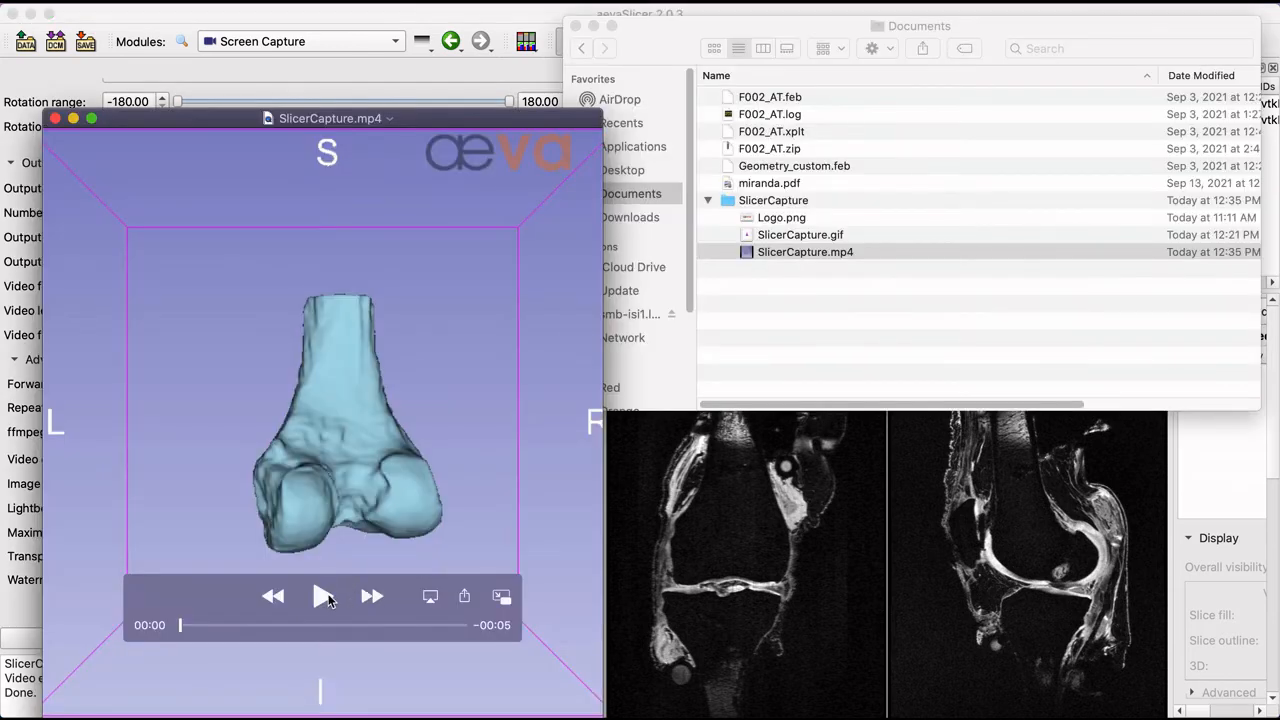
click(322, 596)
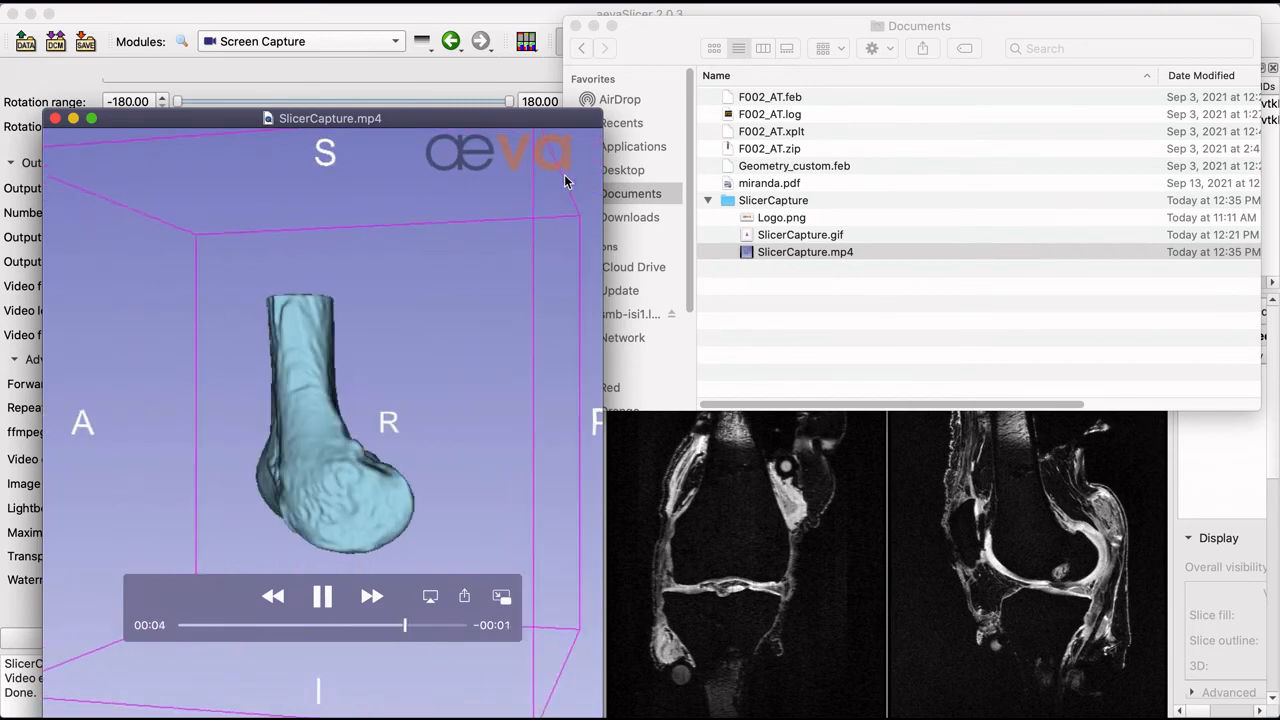
click(322, 596)
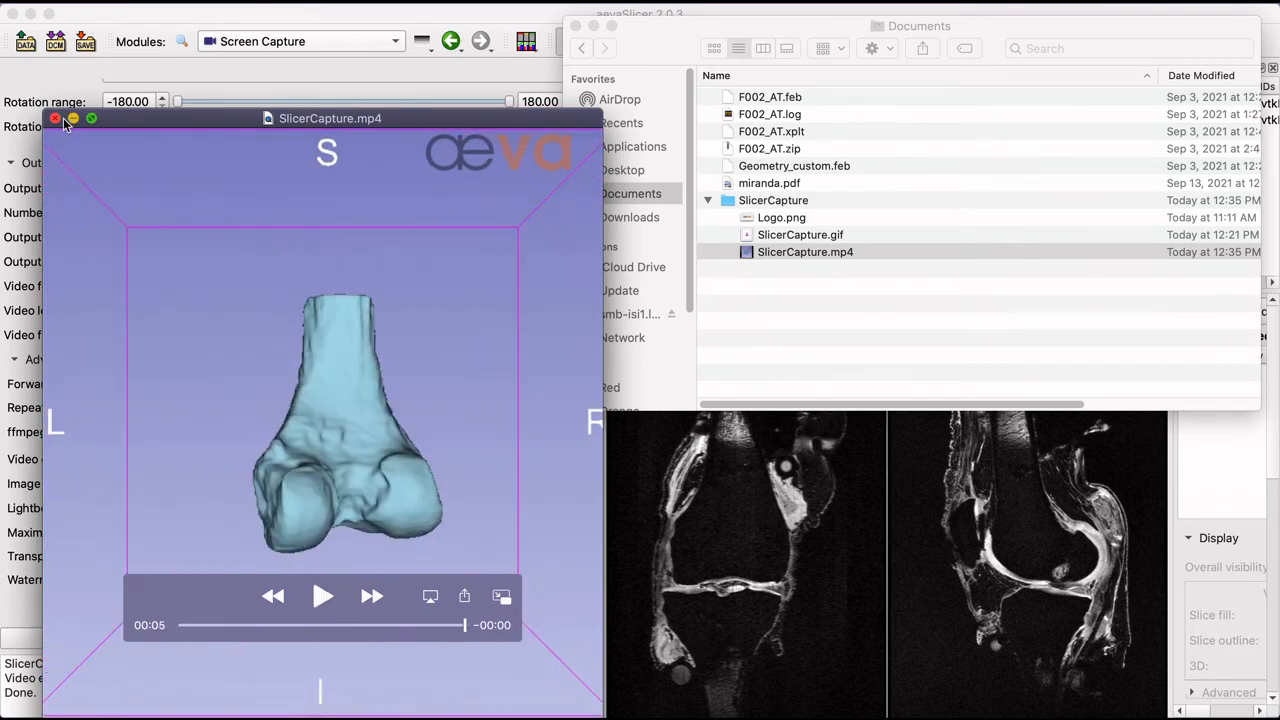
click(52, 118)
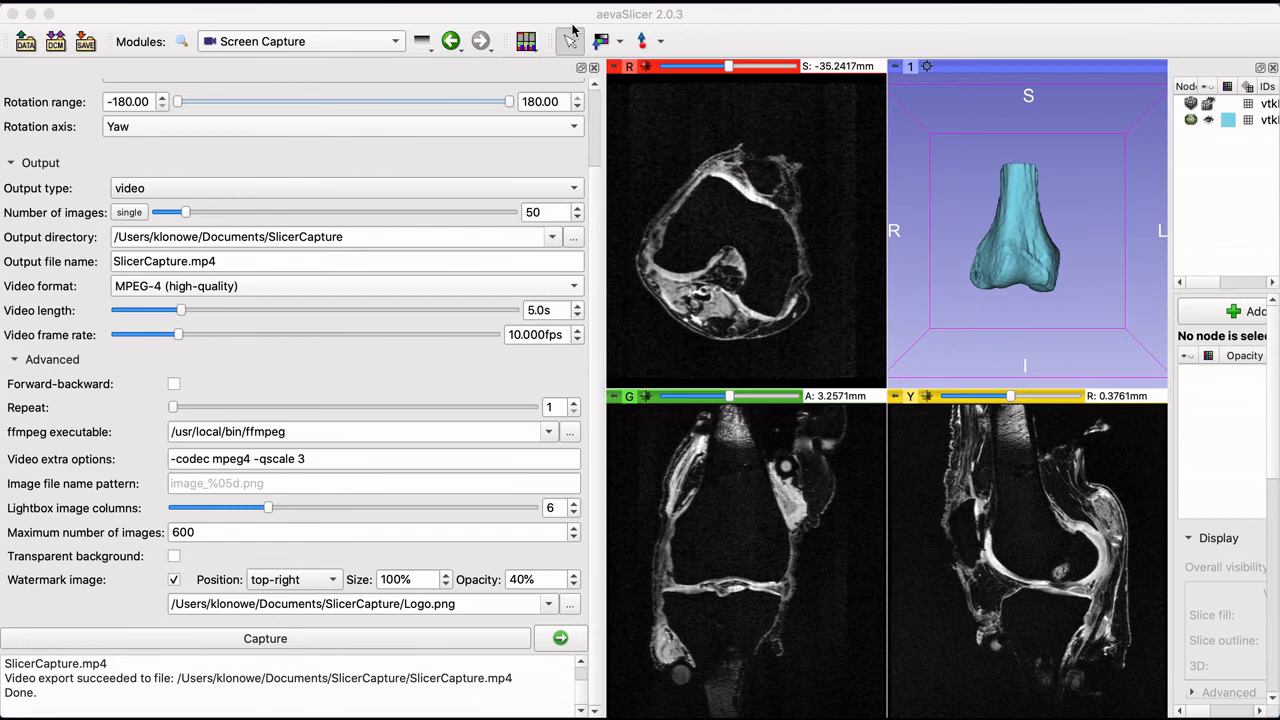
- Capture a 28-image series, then set video output to Animated GIF (SlicerCapture.gif)
click(344, 188)
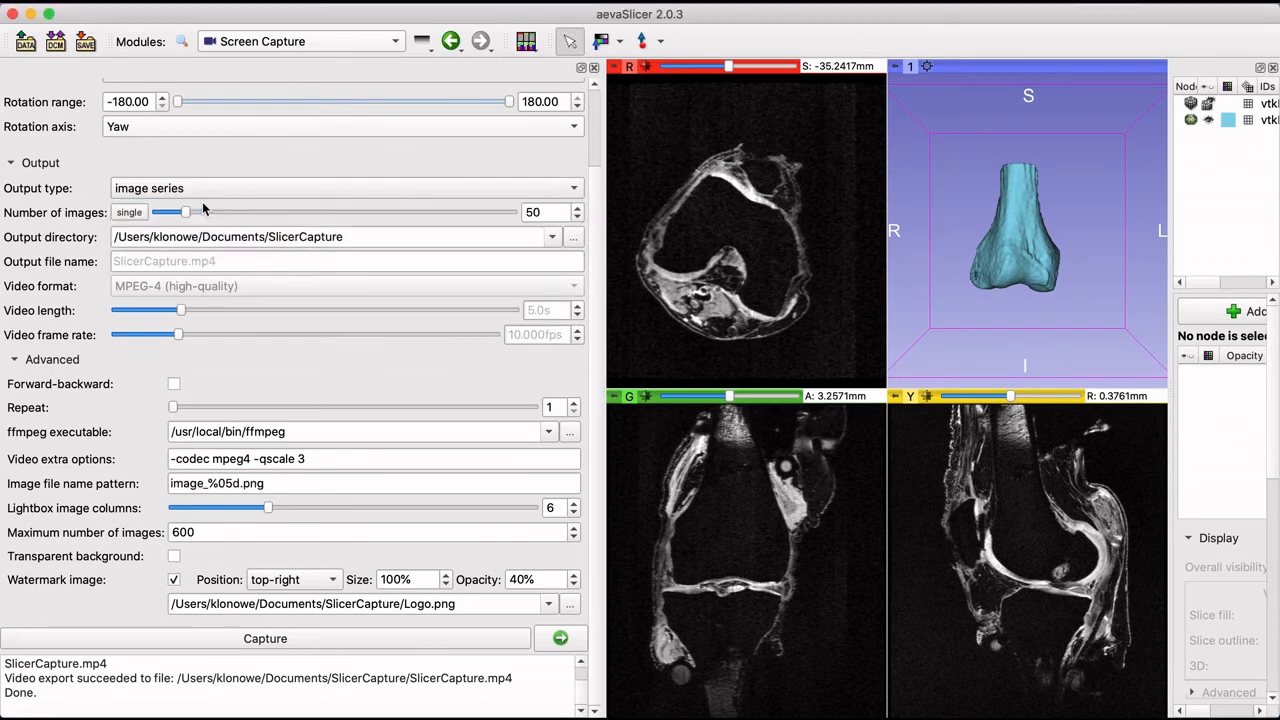
drag(190, 212, 176, 212)
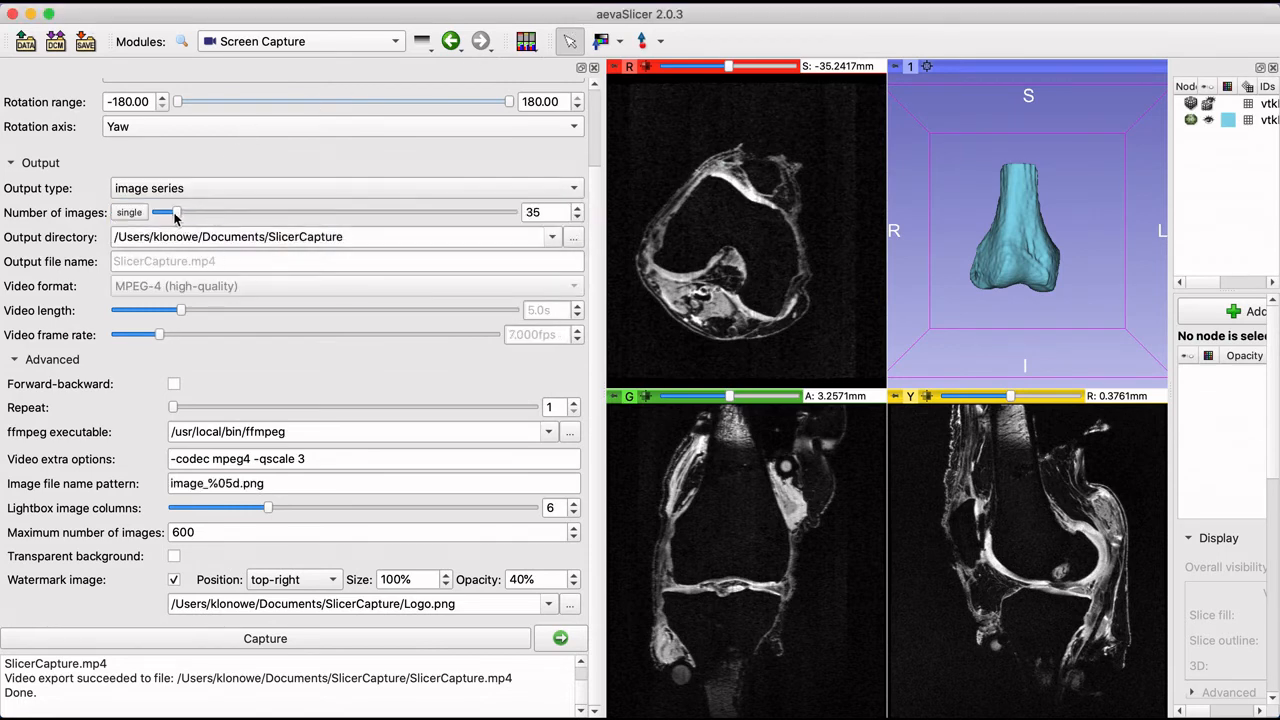
drag(176, 212, 164, 212)
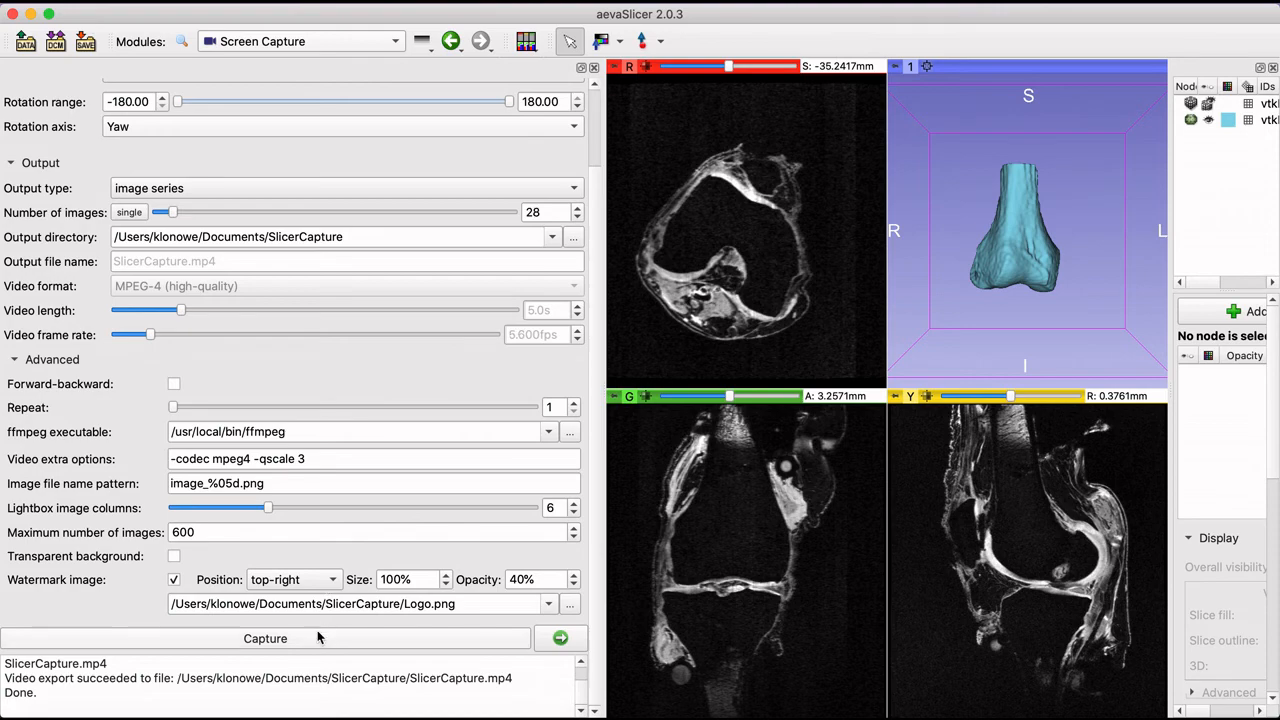
click(264, 638)
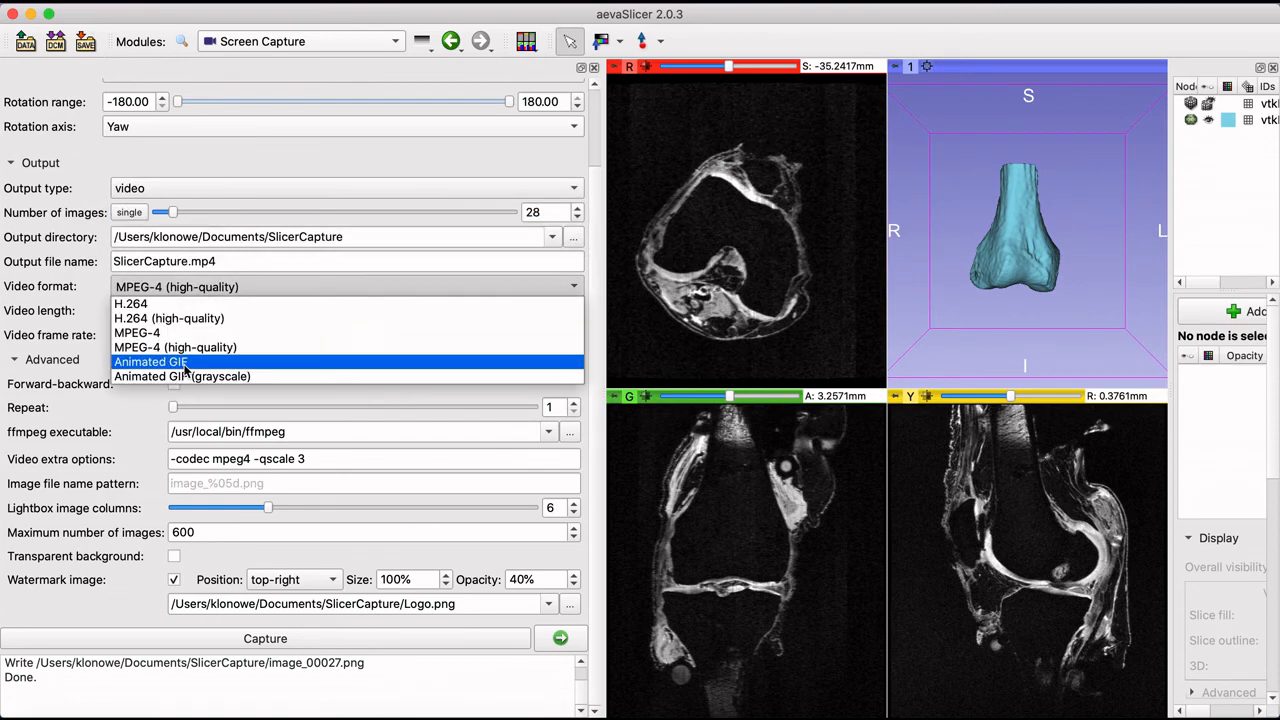
click(150, 360)
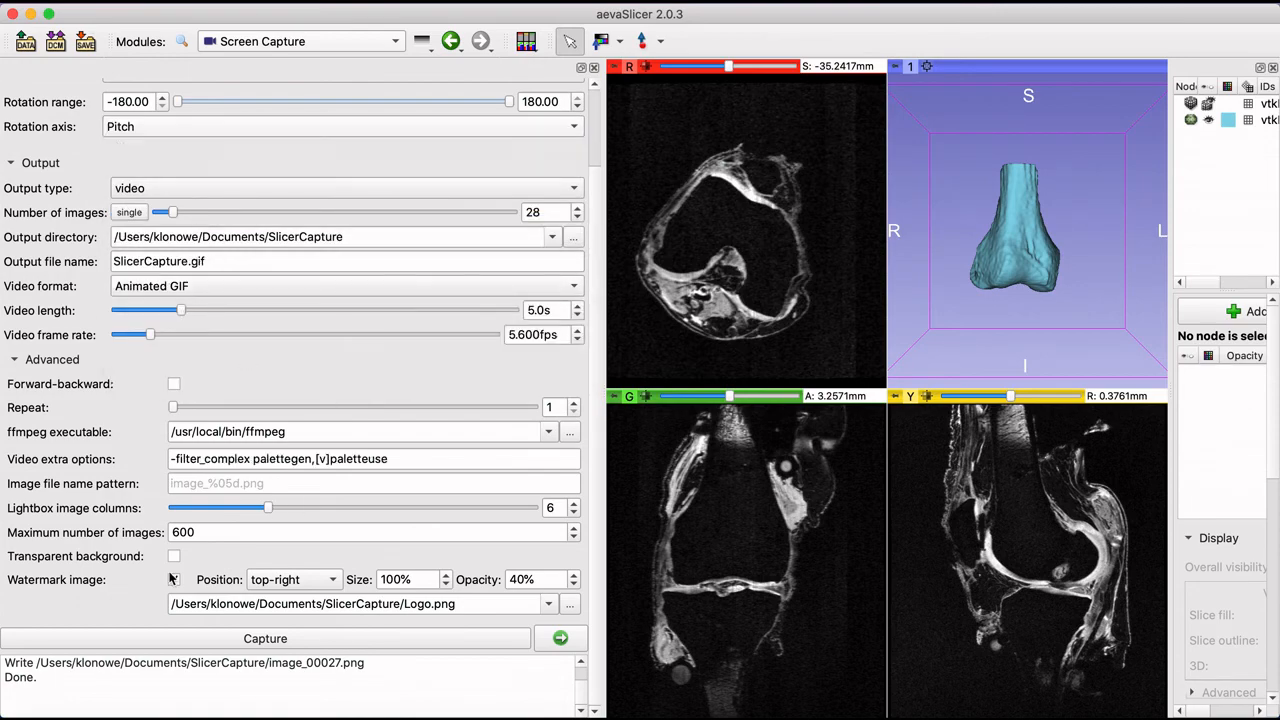